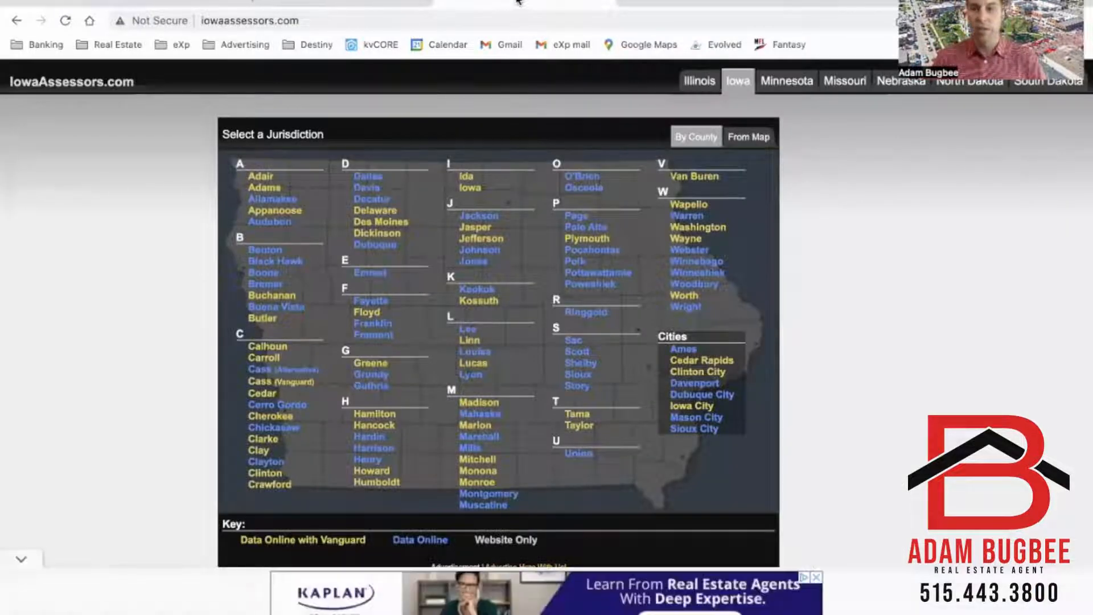
Choose Dallas County on IowaAssessors.com and enter its Beacon Property Search page.
click(264, 21)
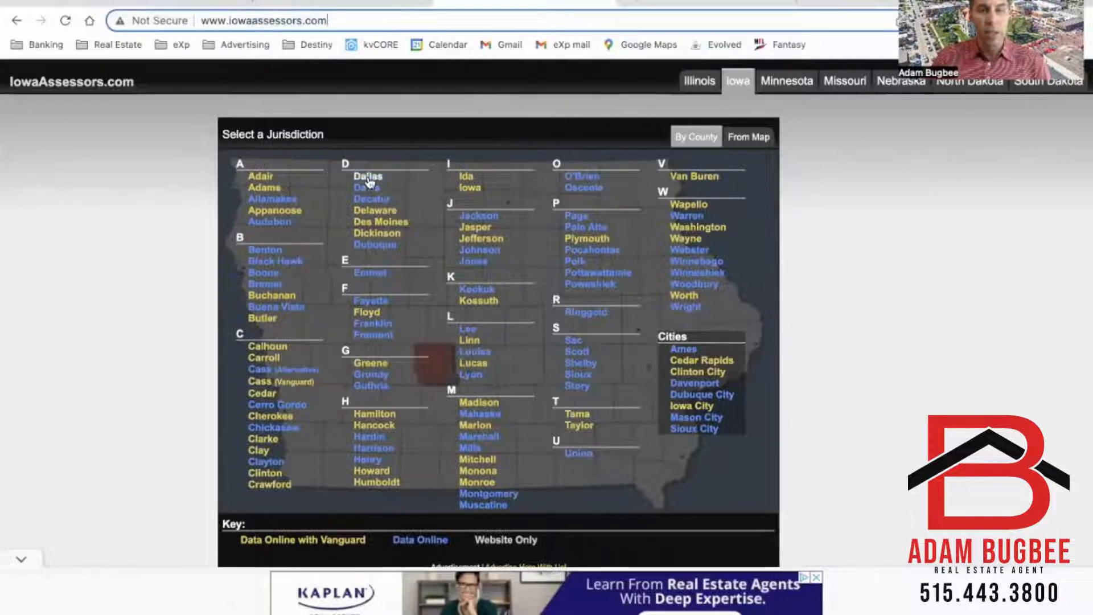
click(367, 176)
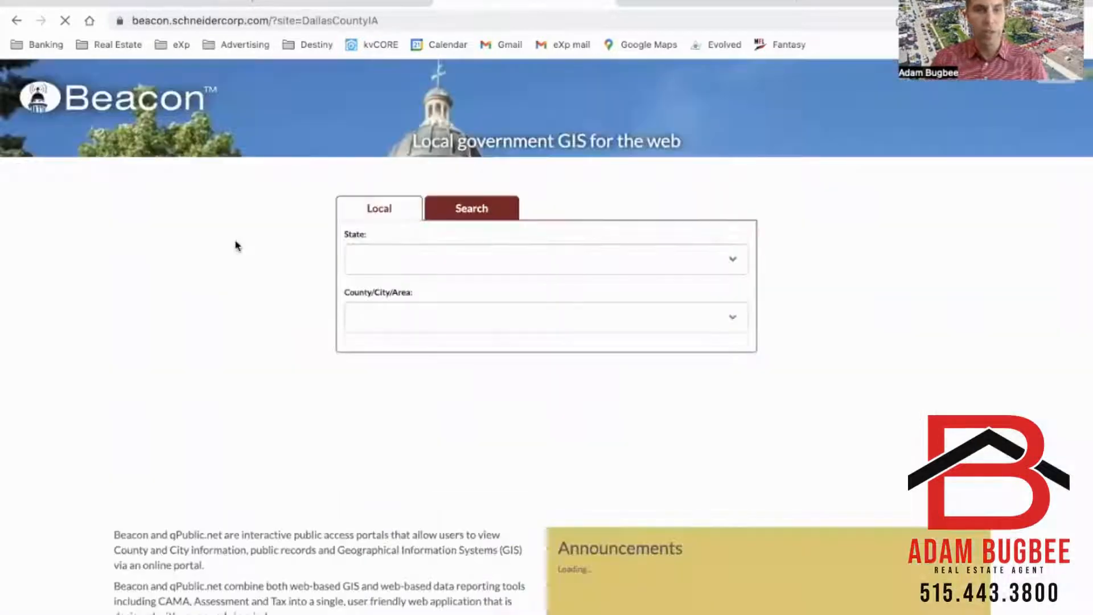
click(546, 317)
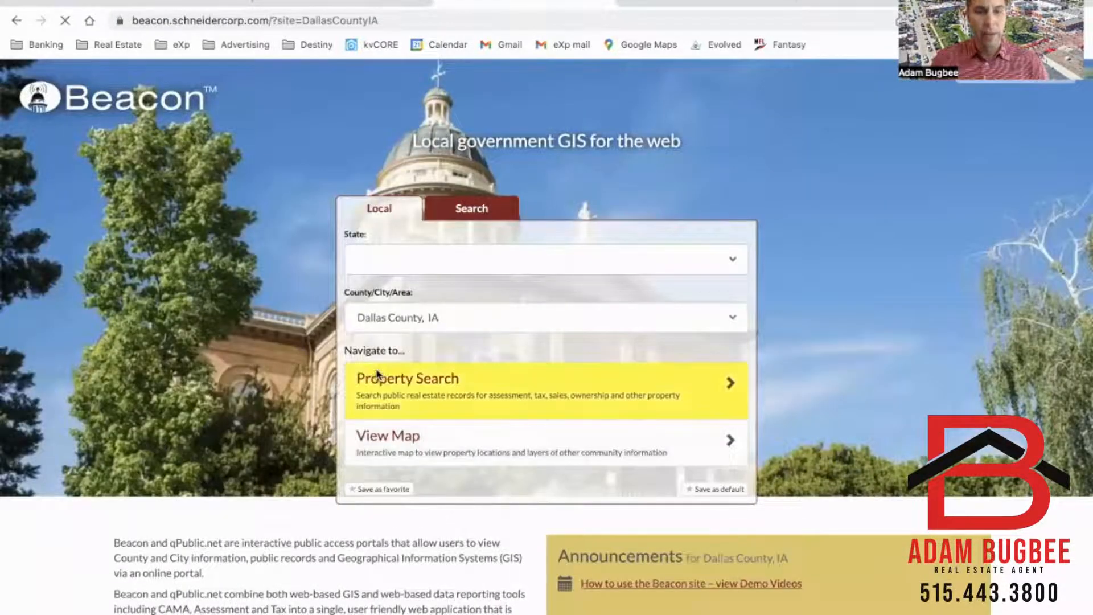
click(407, 379)
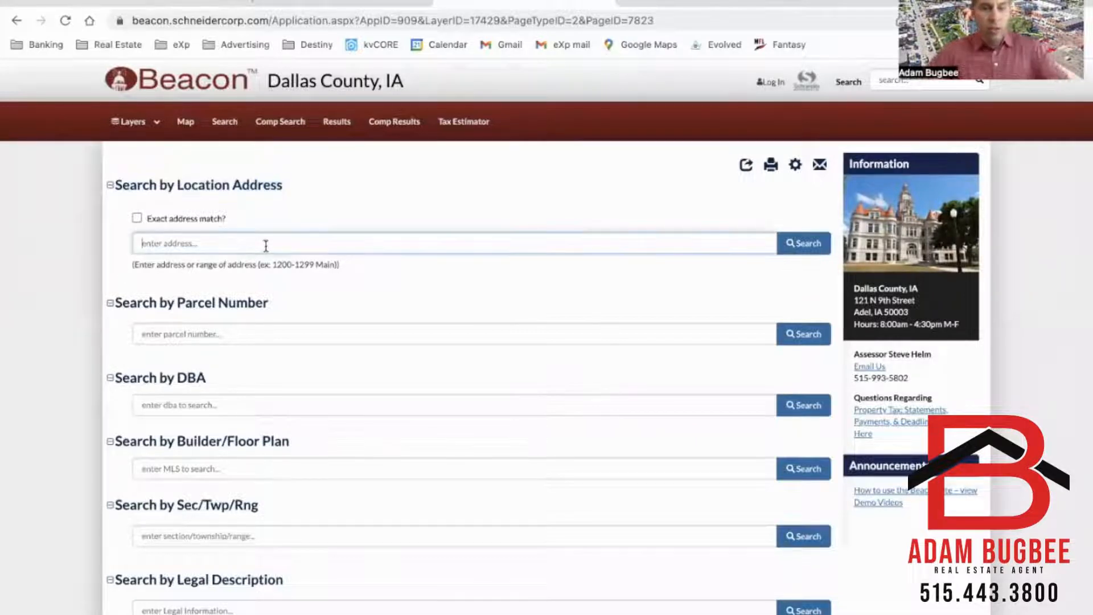
text(613 timber)
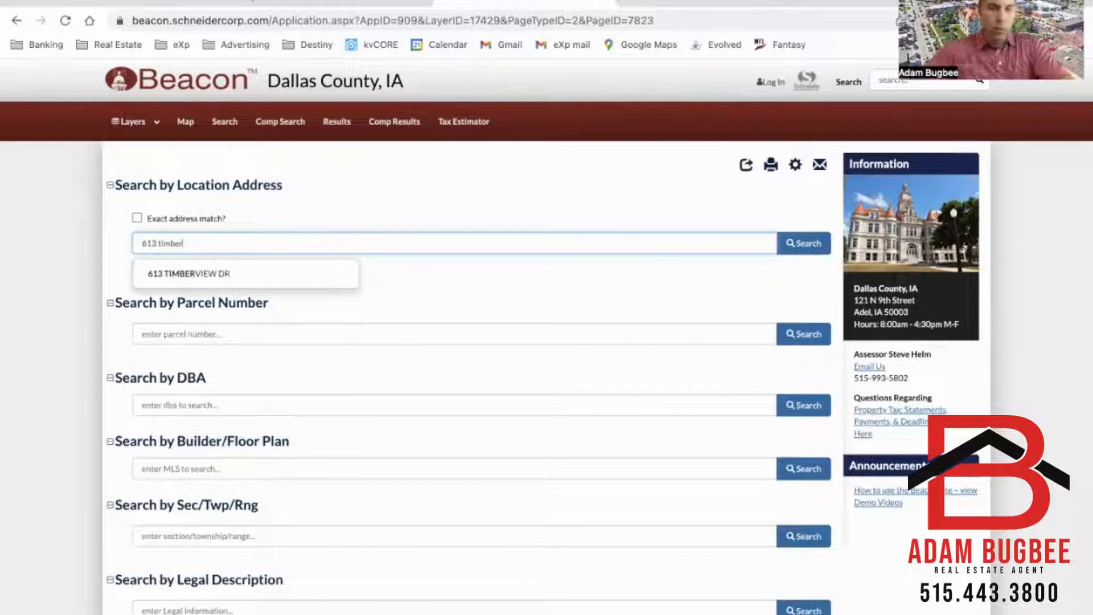
click(189, 274)
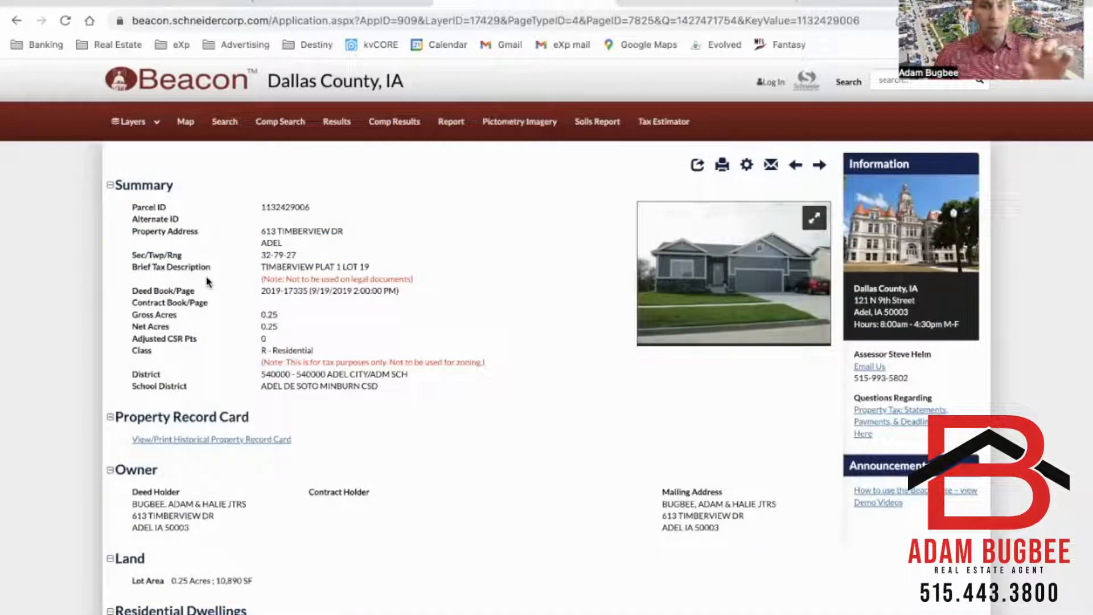
mouse_move(208, 184)
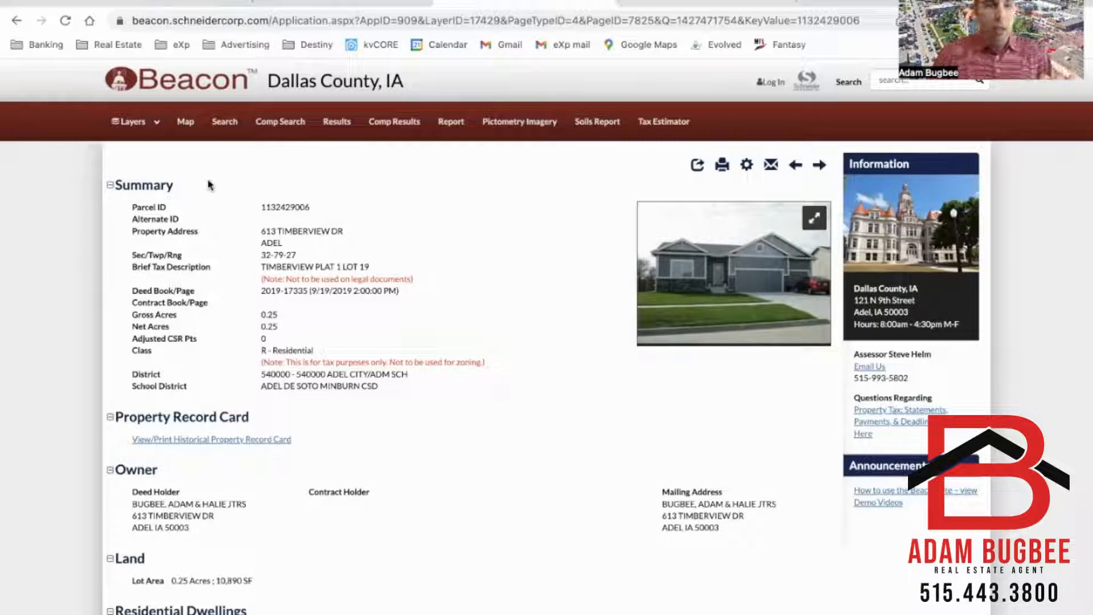
scroll(down, 3)
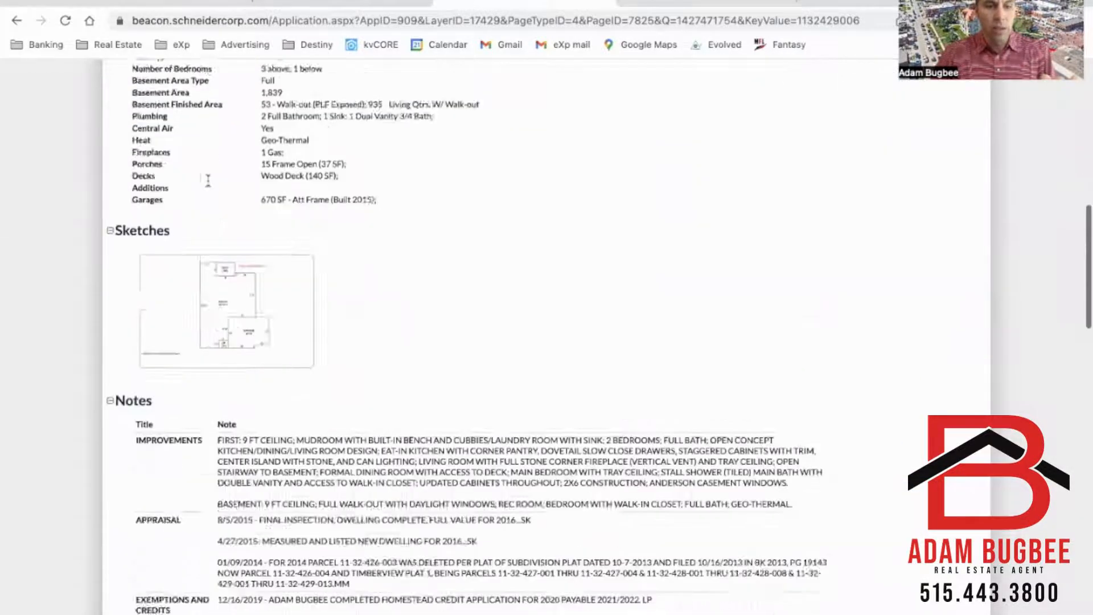
scroll(down, 3)
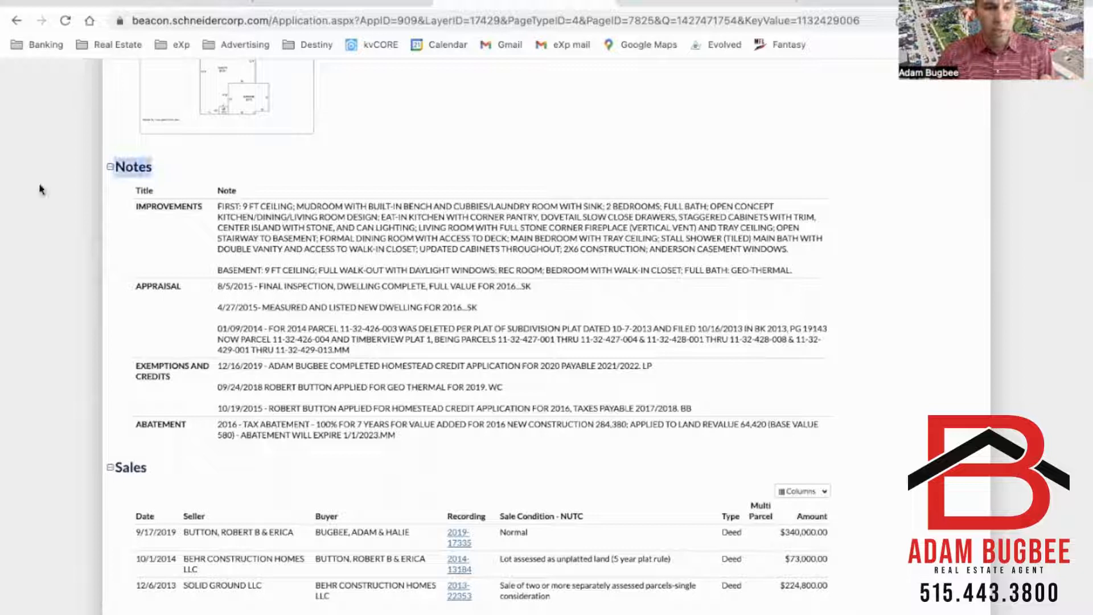
mouse_move(425, 493)
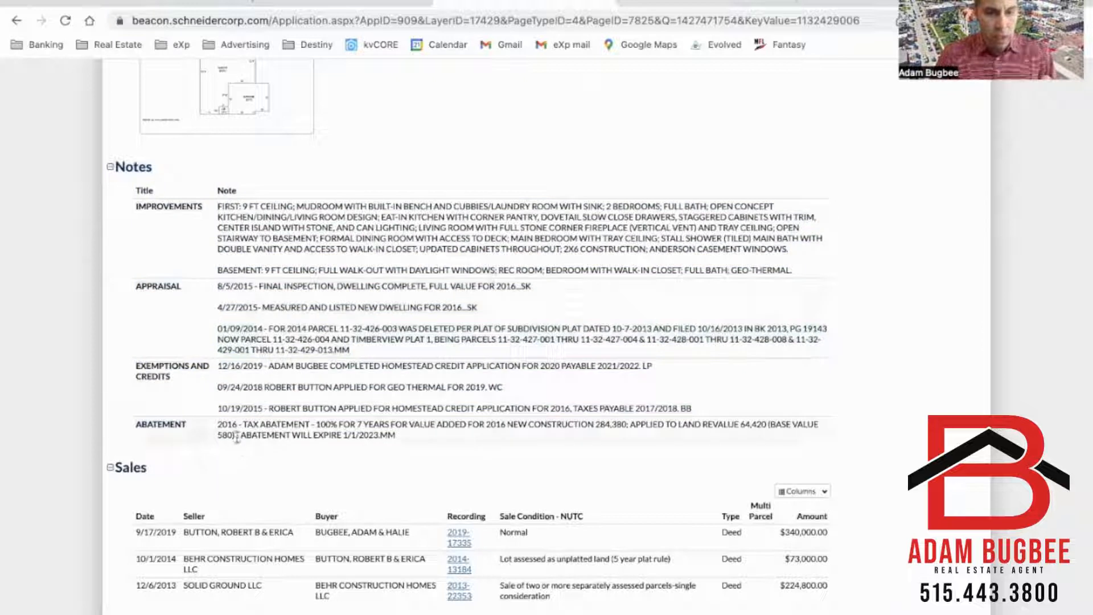
drag(234, 435, 397, 435)
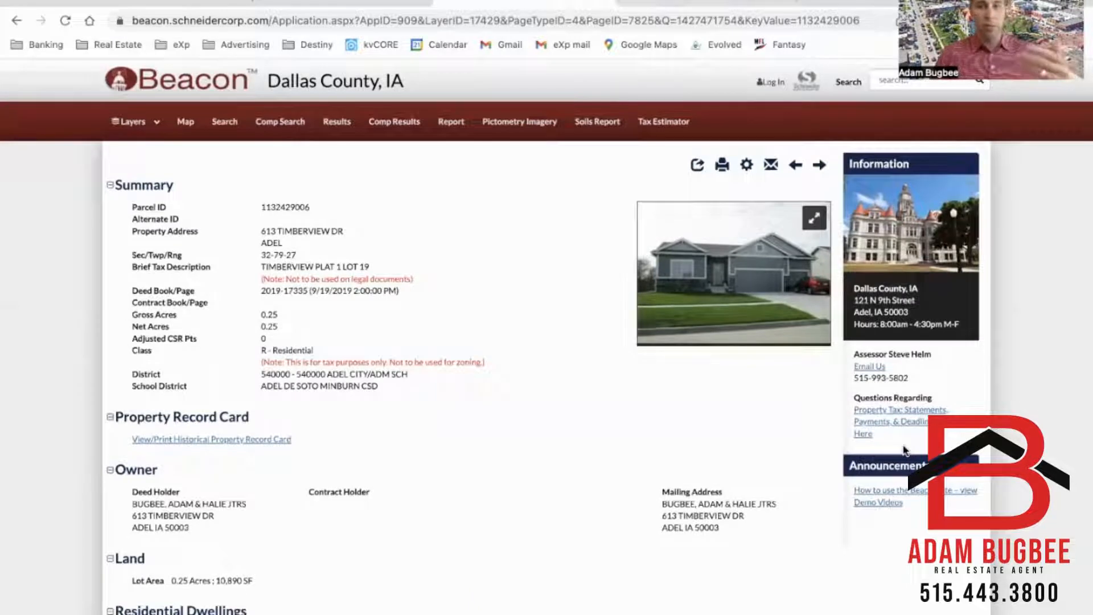
mouse_move(562, 320)
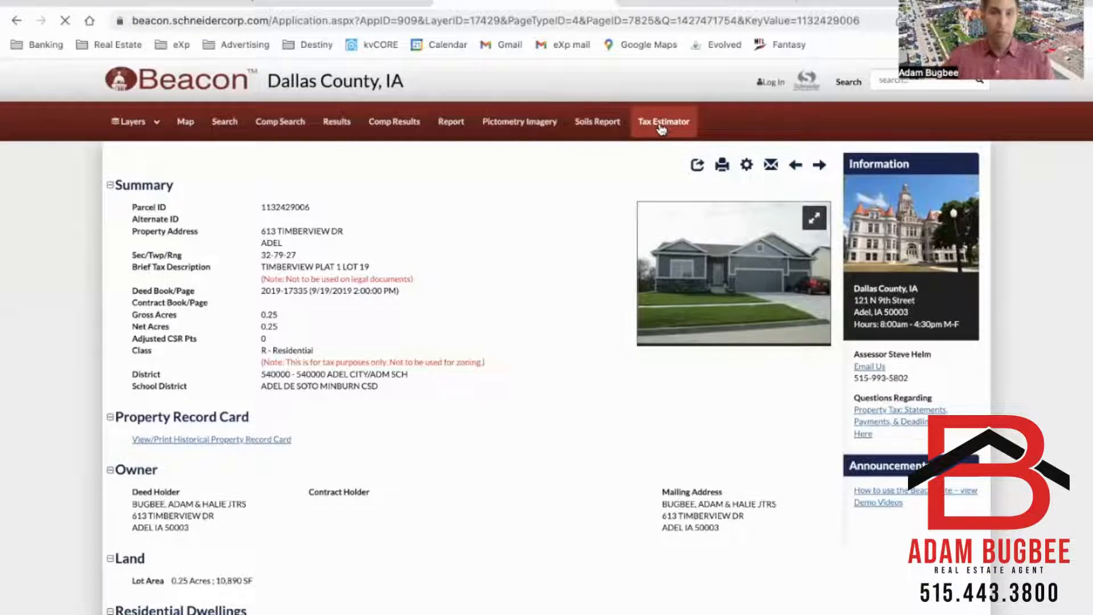
View the Tax Estimator result of $6,737.48 and select the assessed value fields for editing.
click(663, 121)
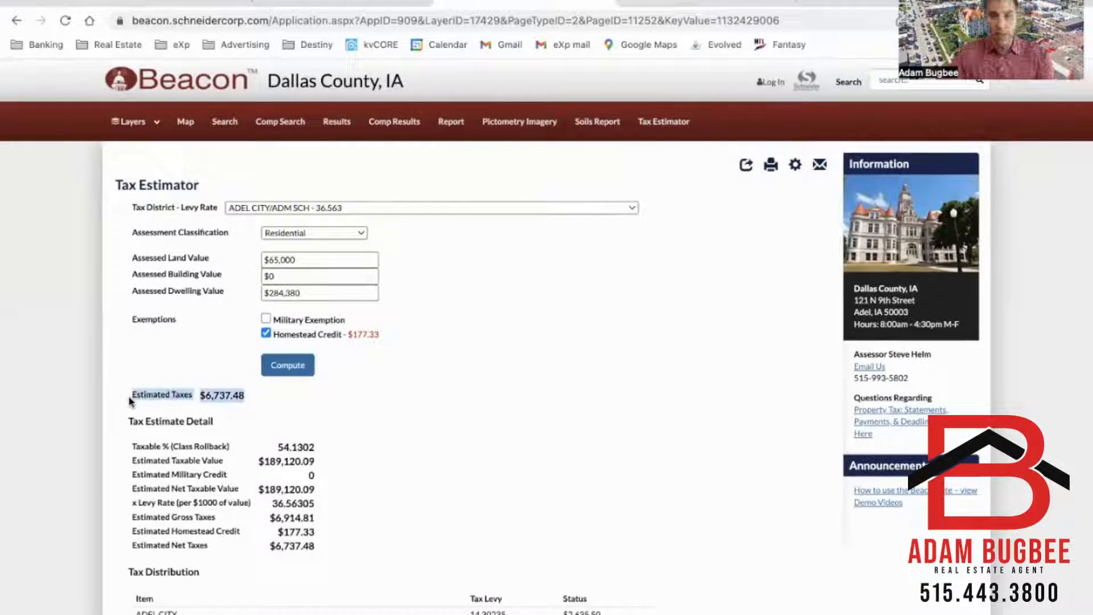
click(319, 292)
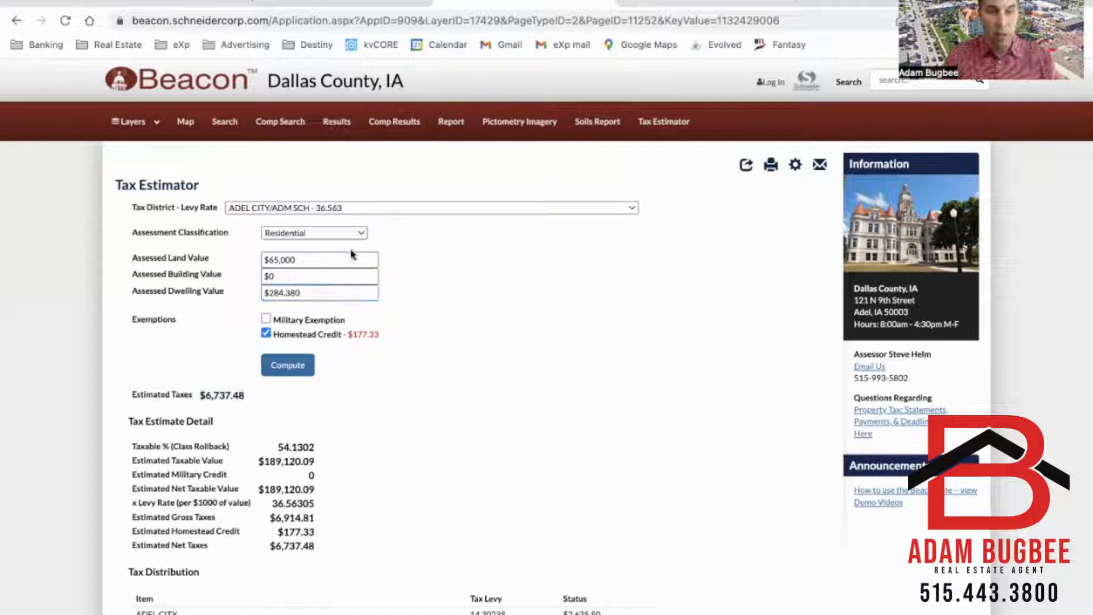
click(319, 260)
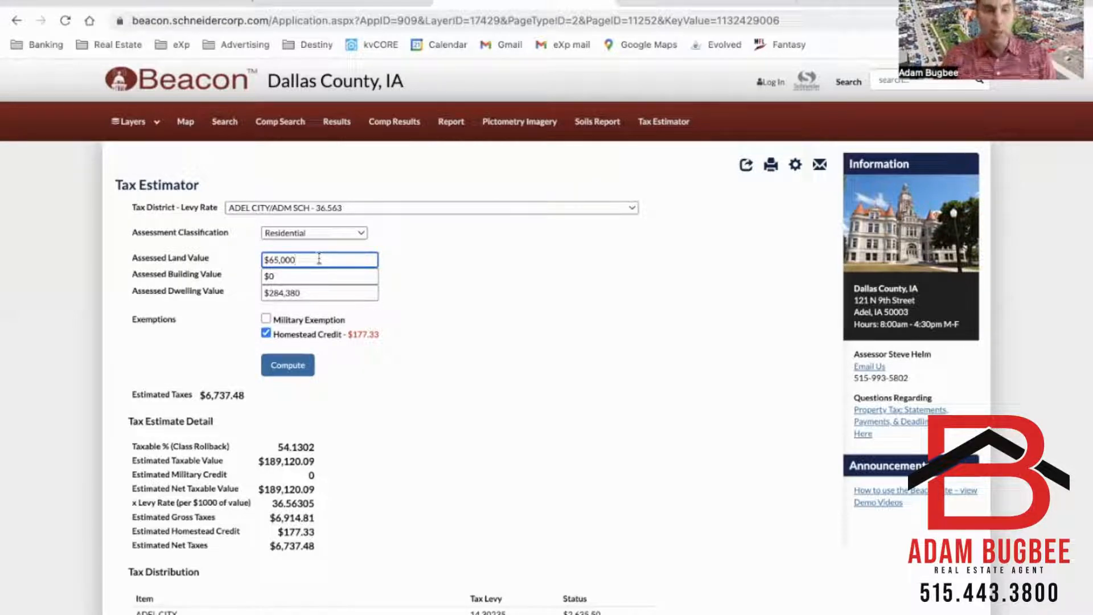
Recompute with land value 75000 and dwelling value 325000, giving estimated taxes $7,739.33.
triple_click(319, 260)
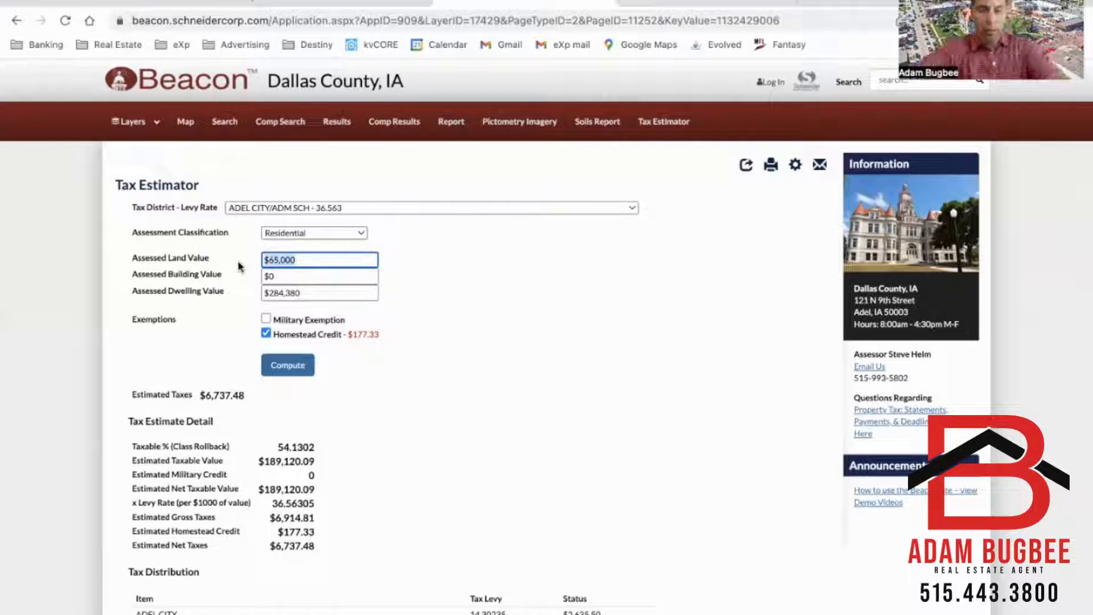
text(75)
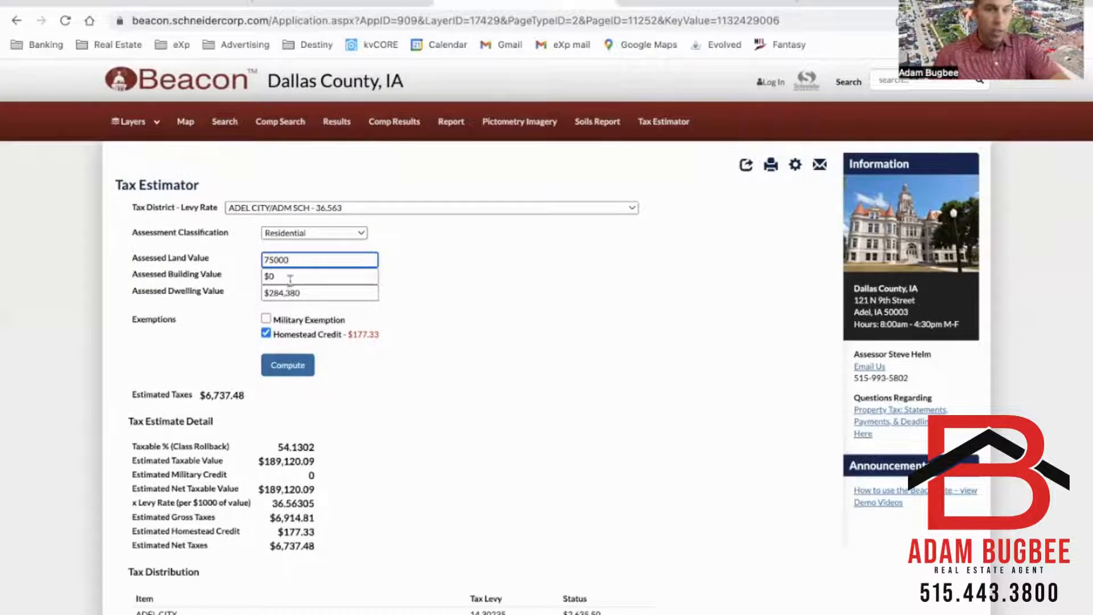
click(320, 293)
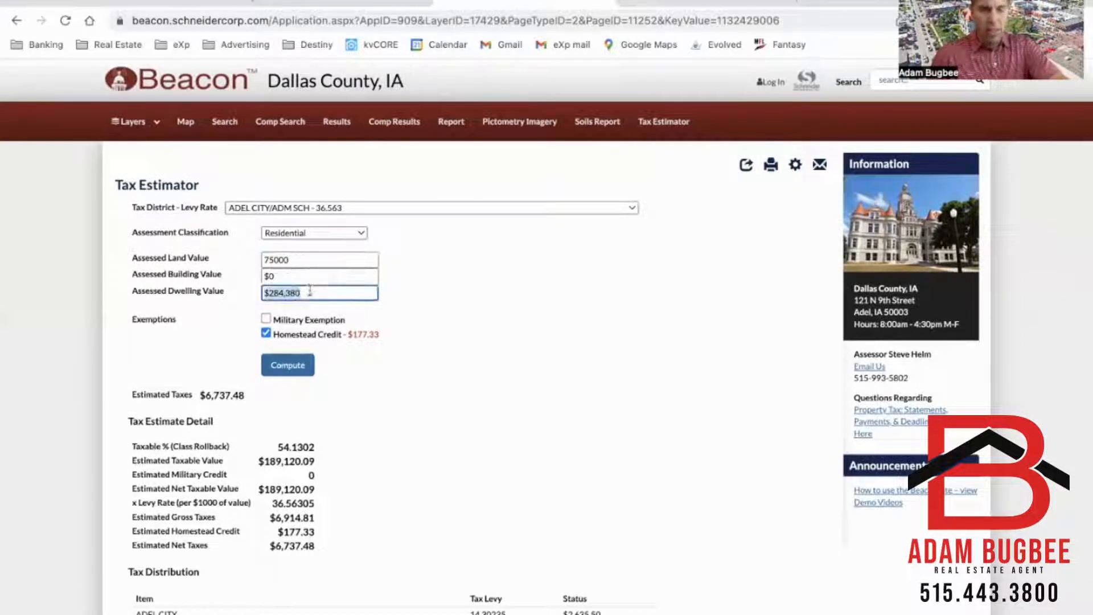
text(325000)
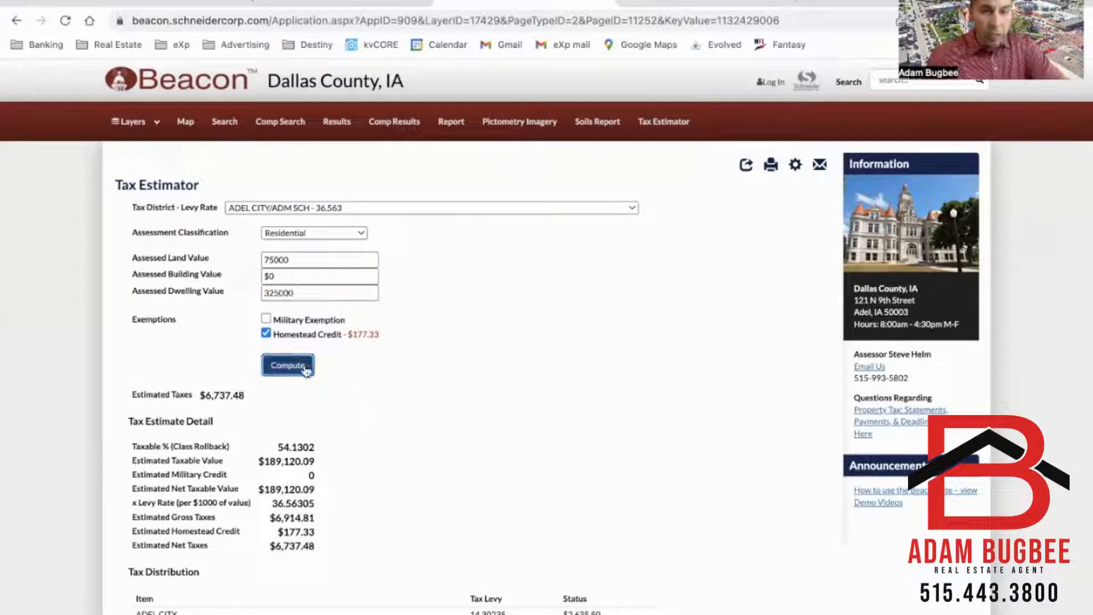
click(287, 364)
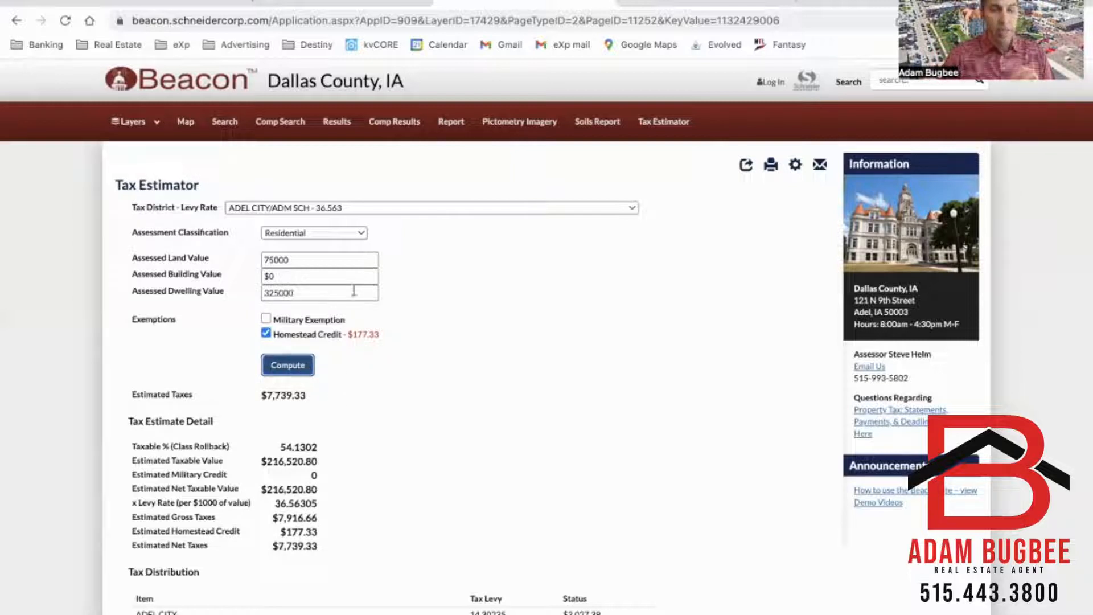
mouse_move(314, 399)
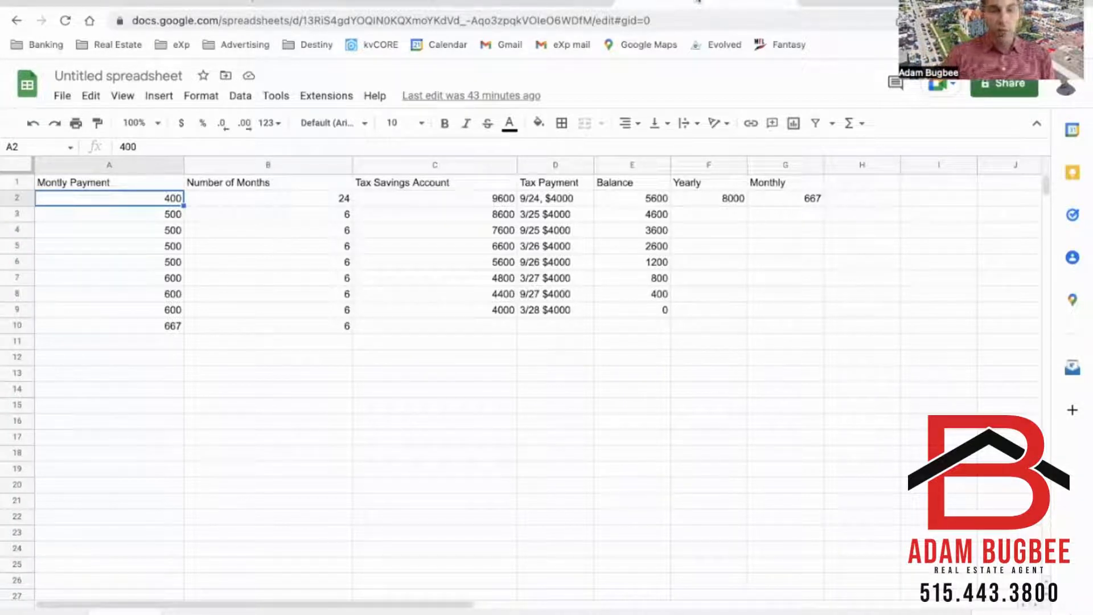
click(267, 198)
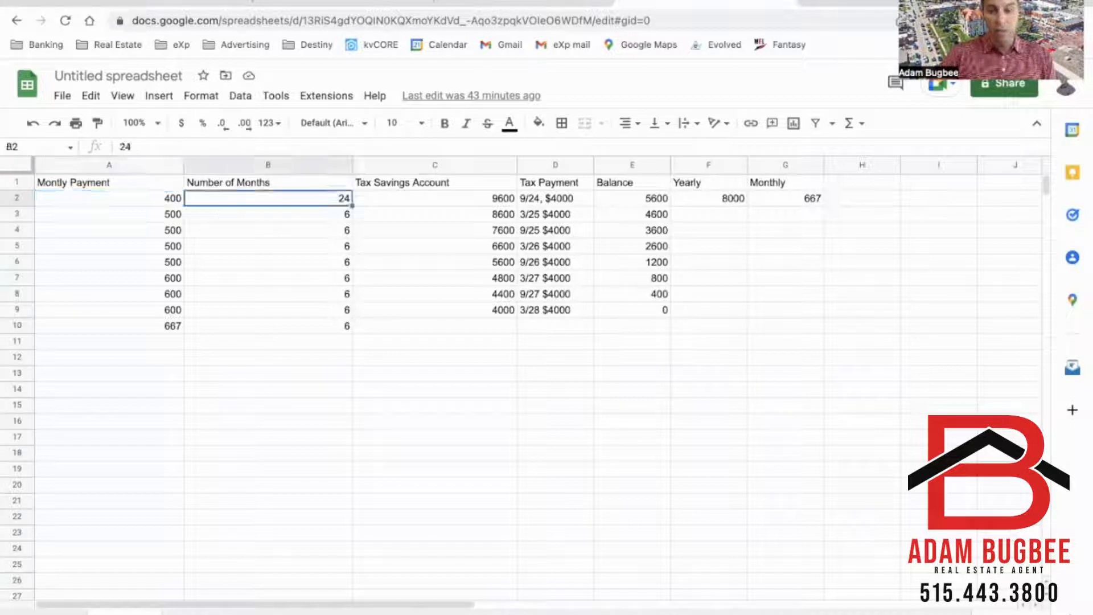
click(435, 198)
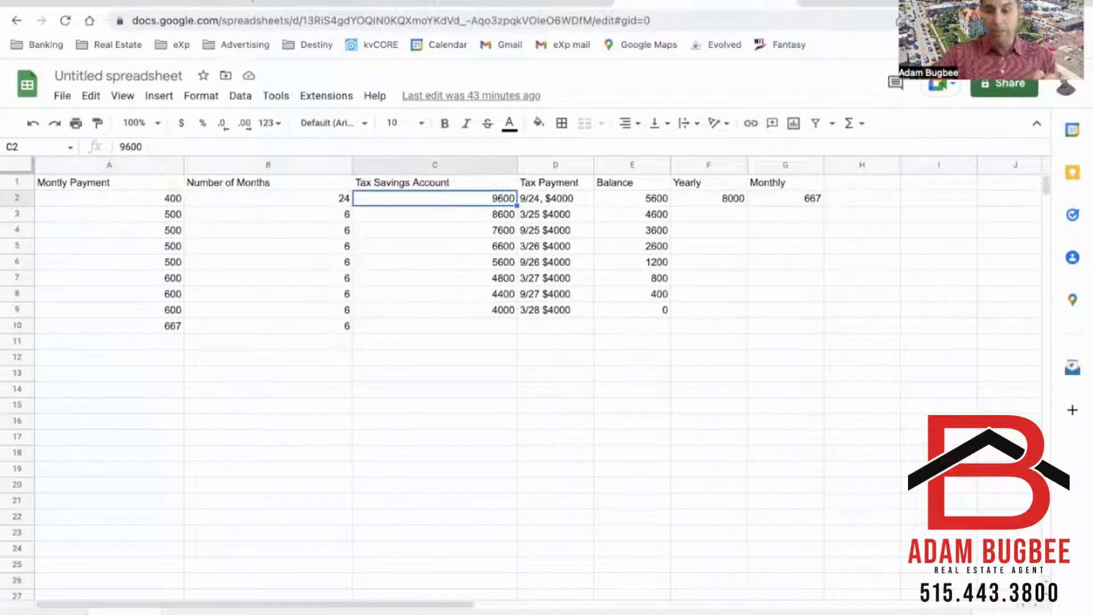
click(555, 199)
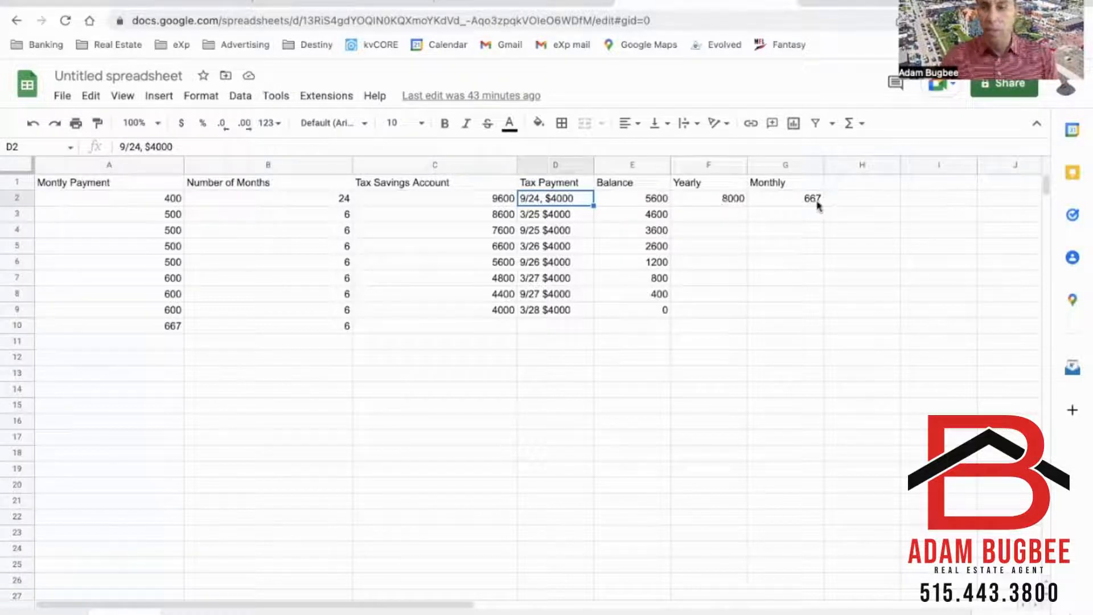
mouse_move(153, 199)
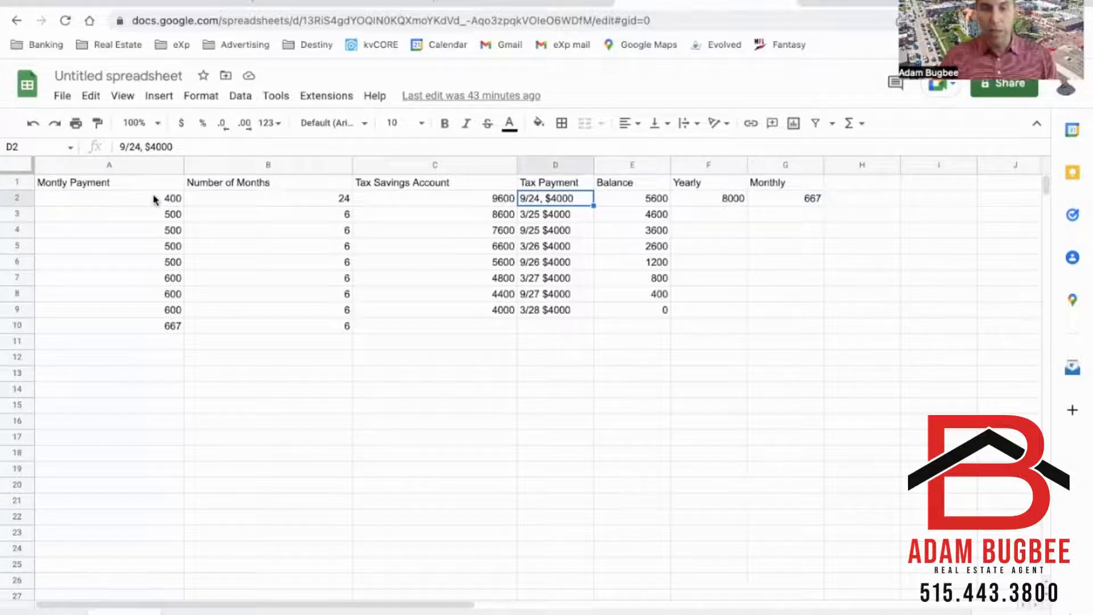
click(631, 199)
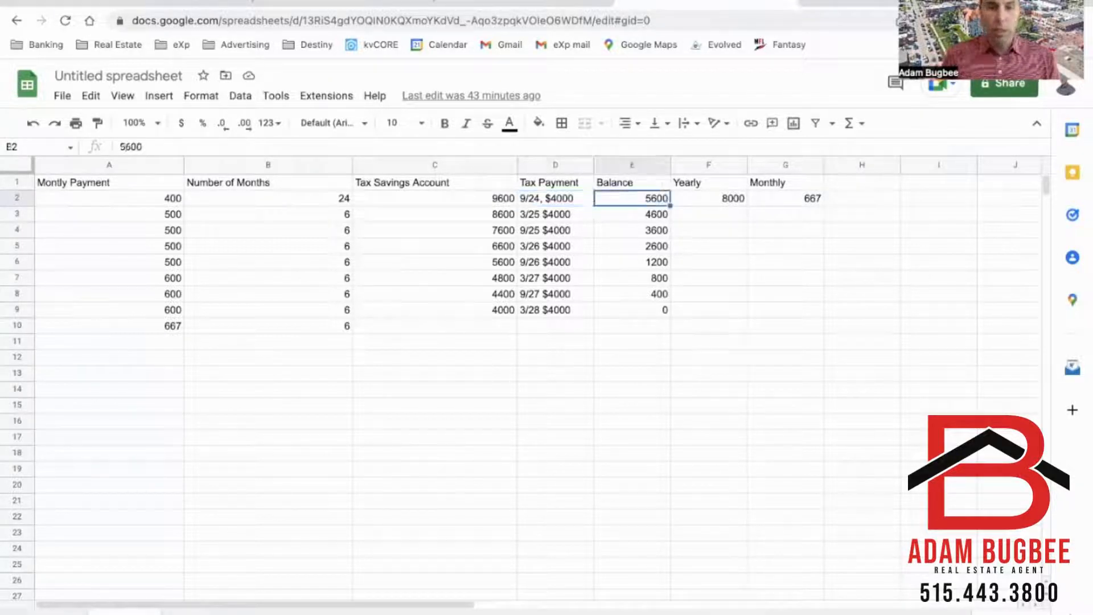
mouse_move(701, 349)
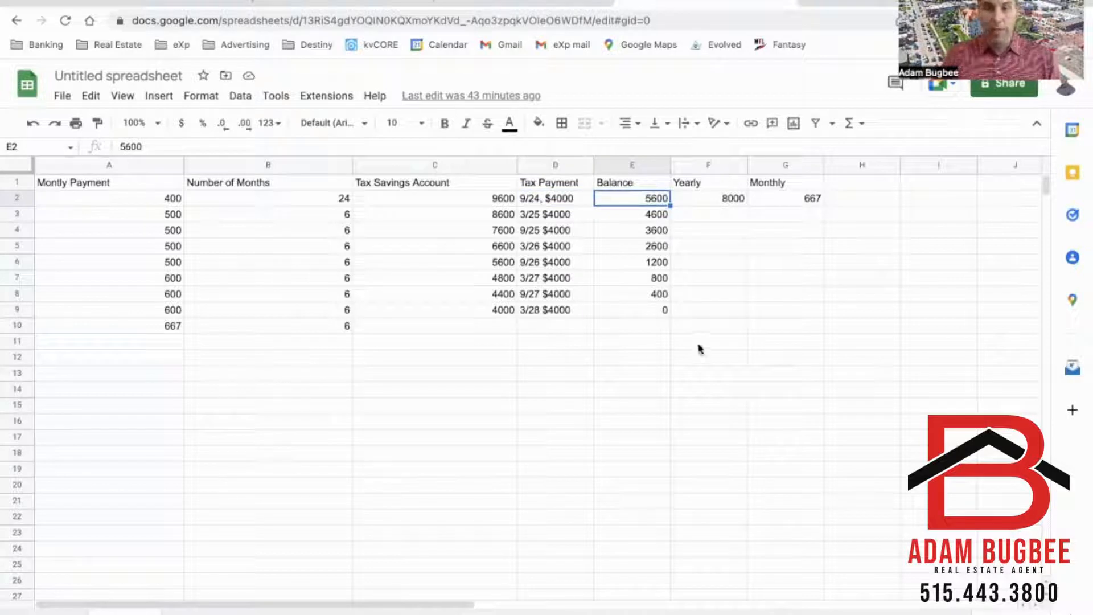
mouse_move(509, 220)
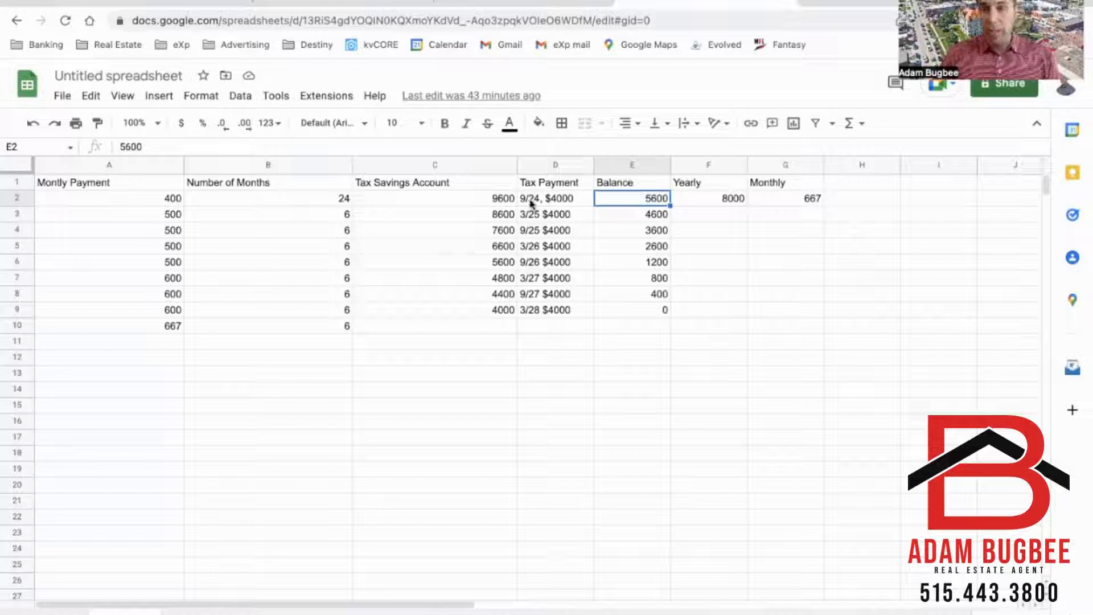
click(108, 214)
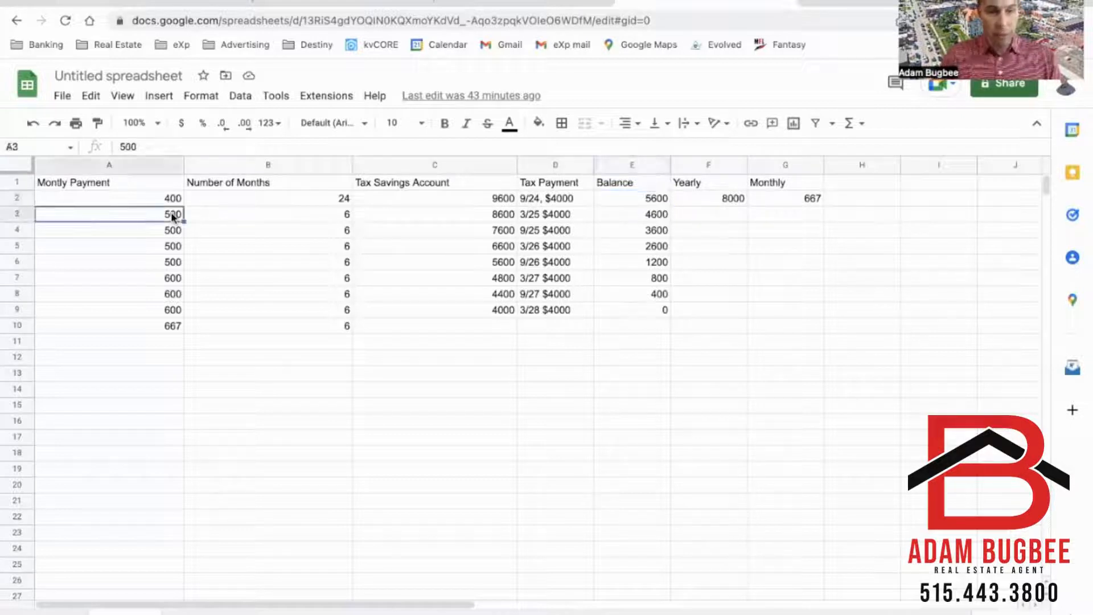
click(268, 214)
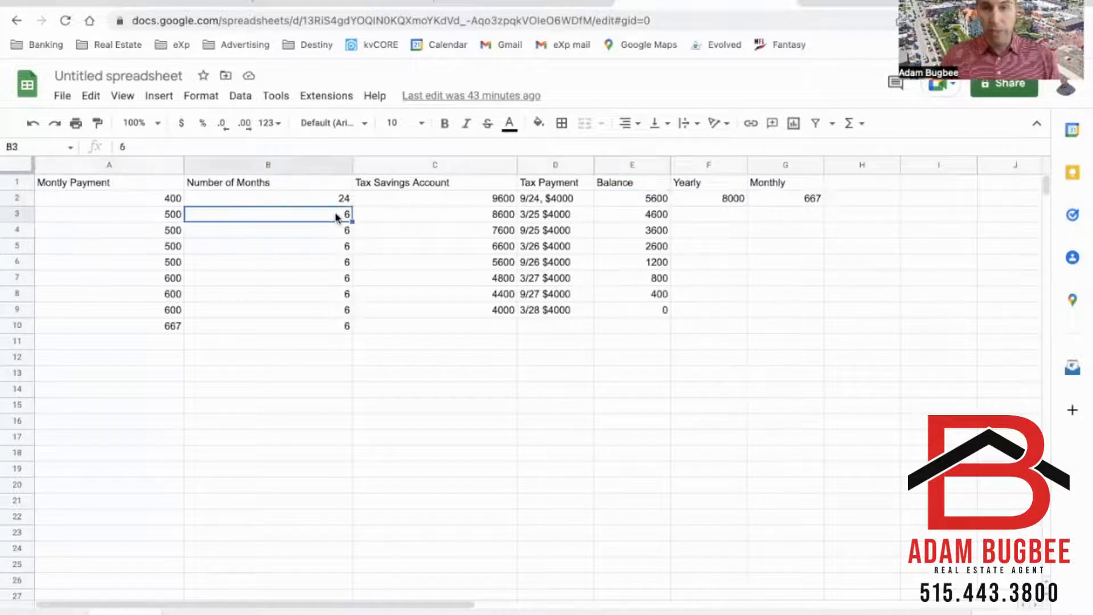
click(435, 214)
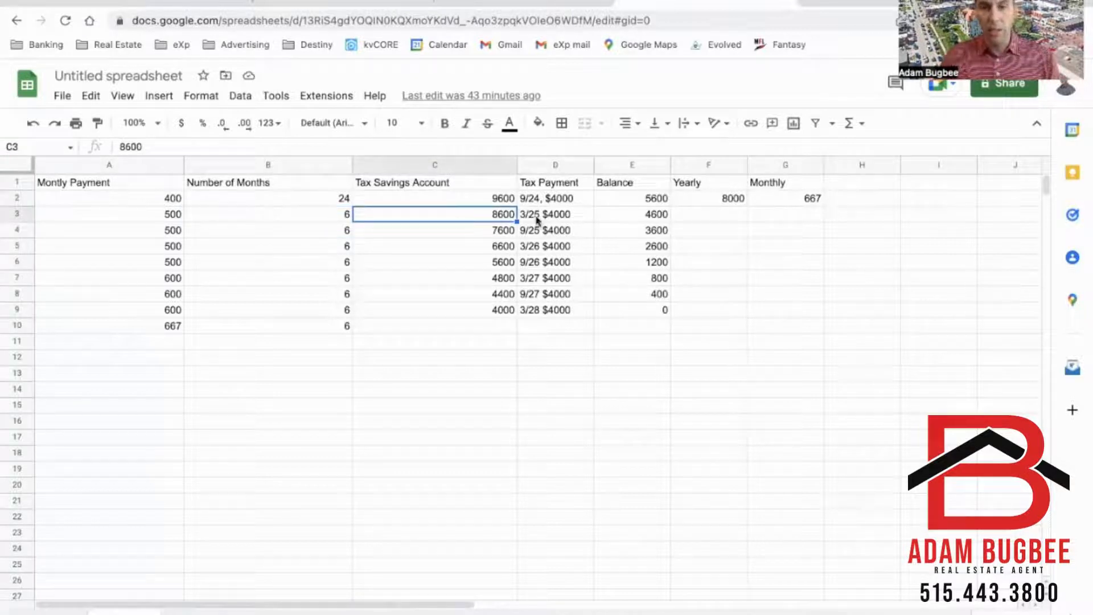
click(555, 215)
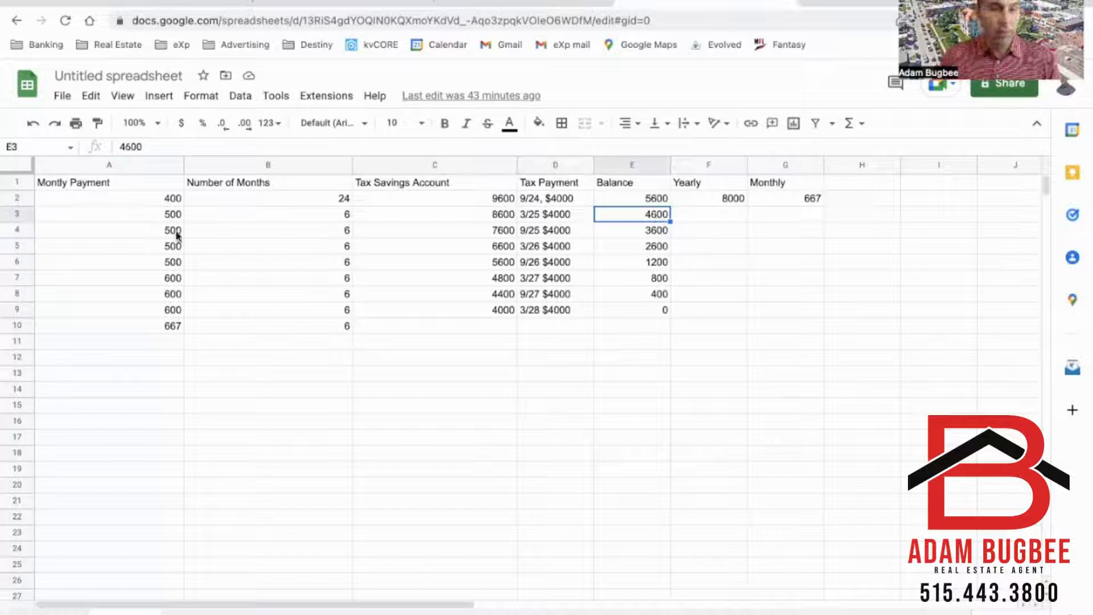
click(109, 230)
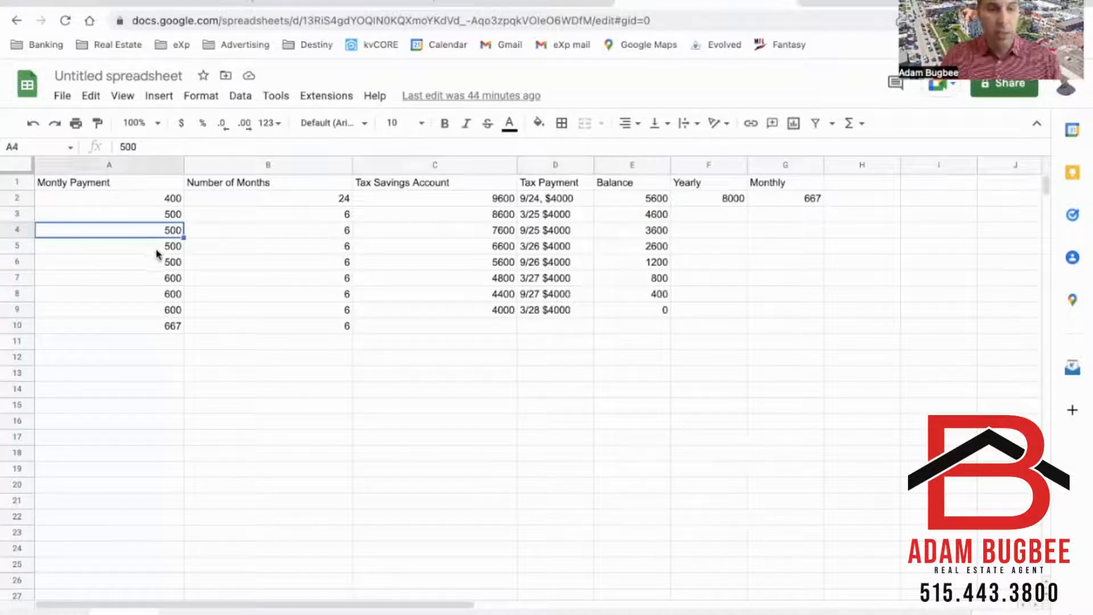
click(109, 246)
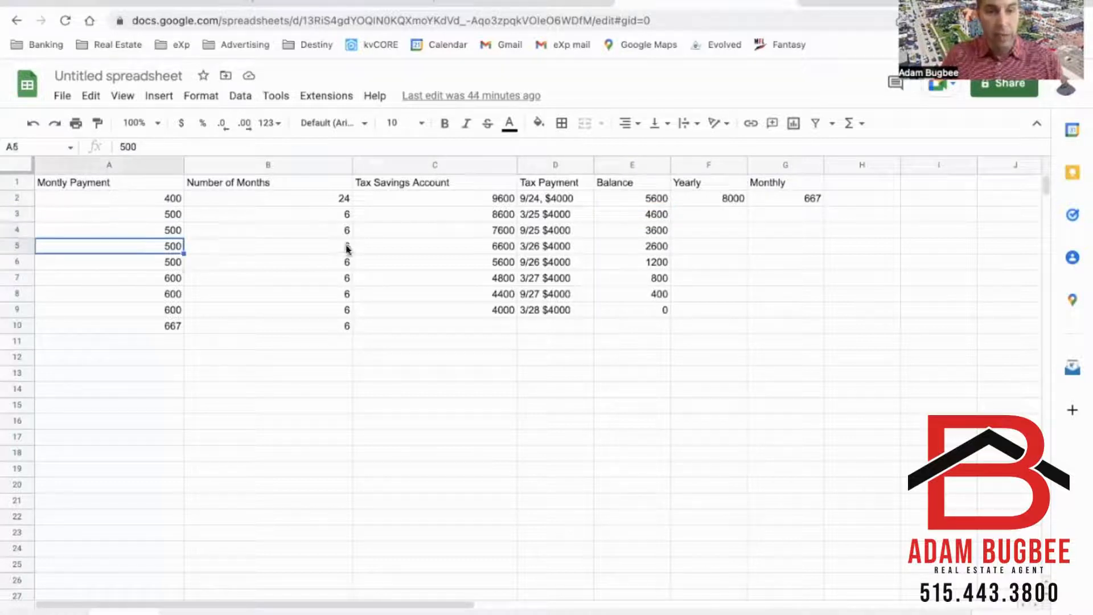
click(632, 261)
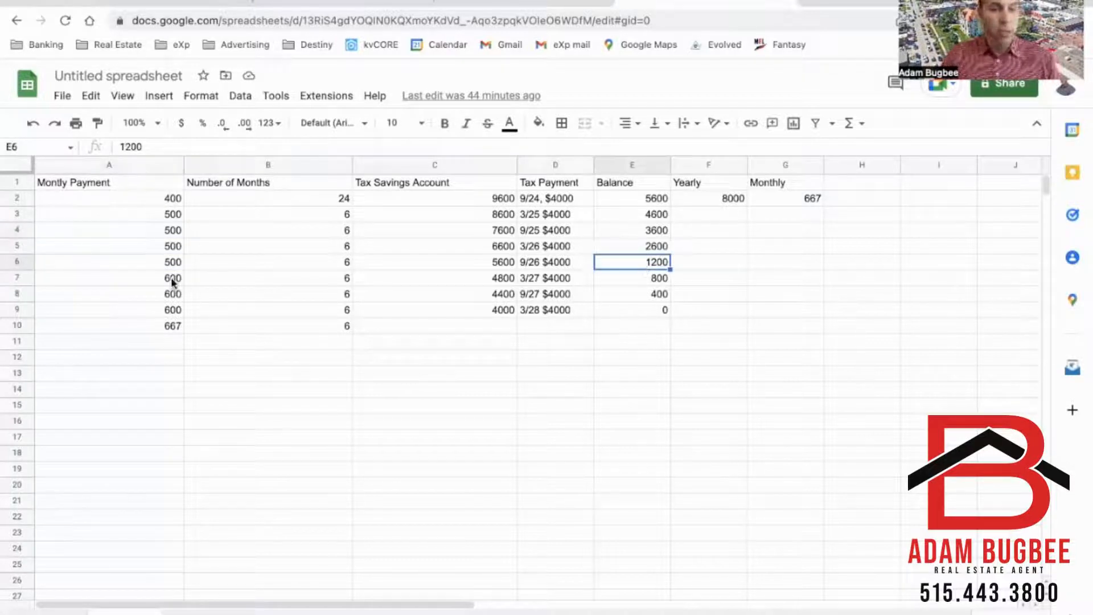
click(109, 278)
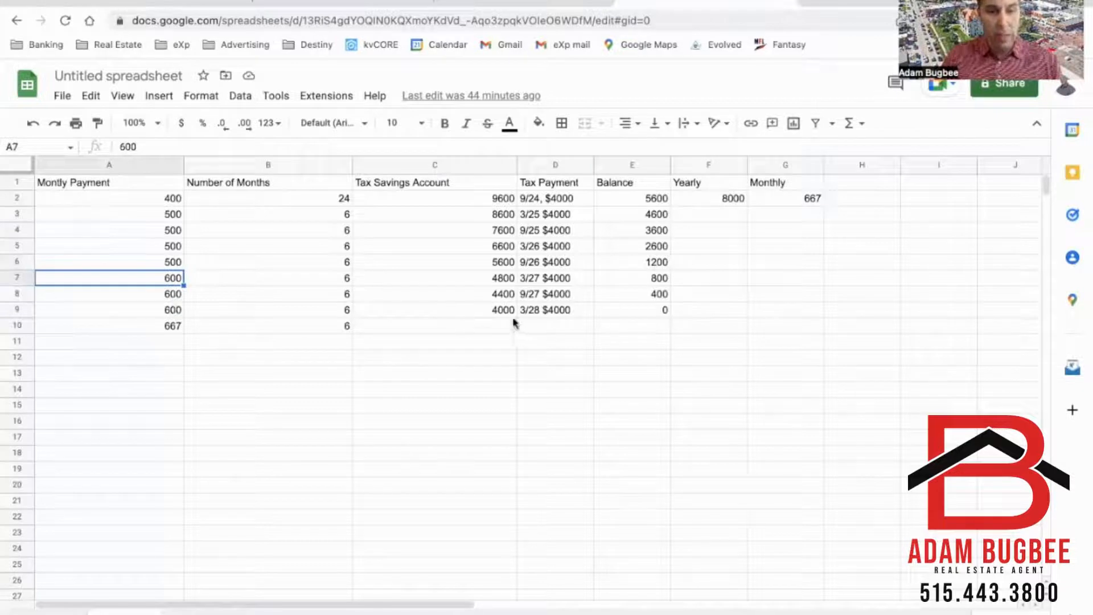
click(556, 310)
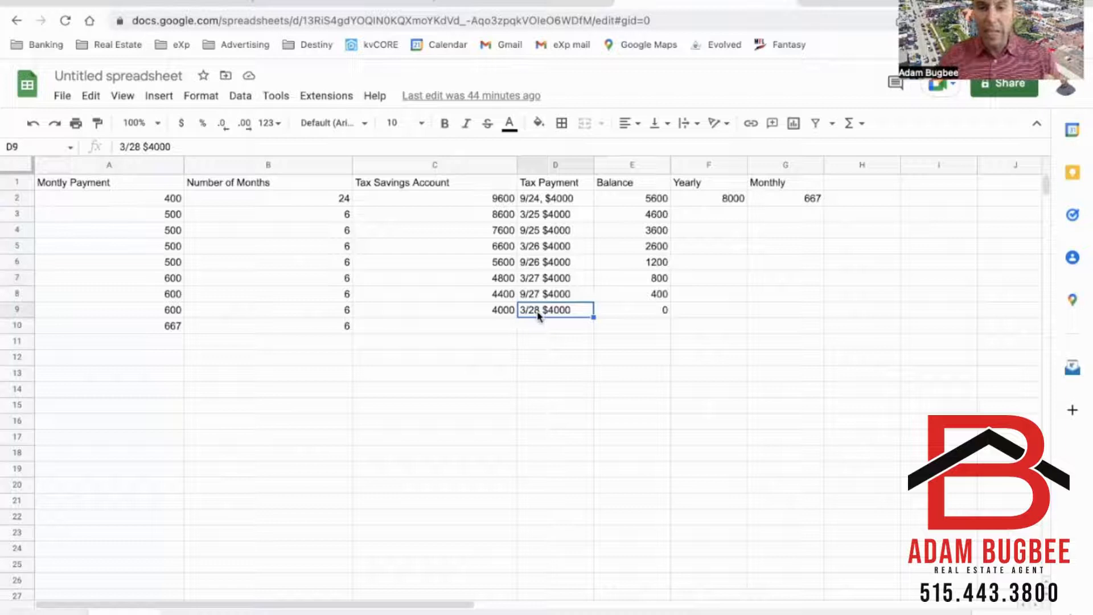
mouse_move(550, 317)
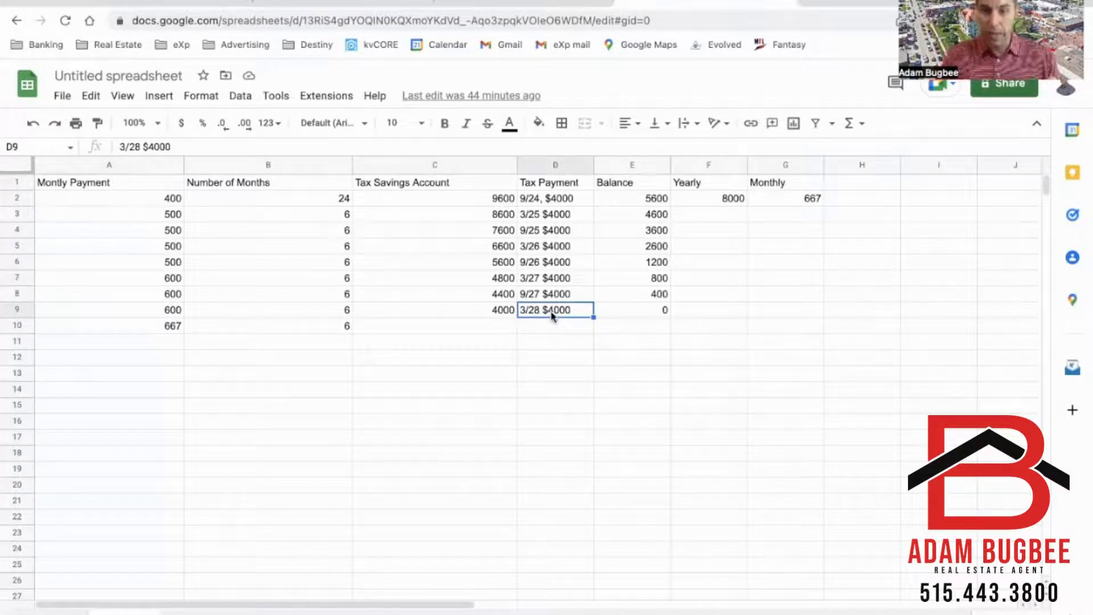
click(632, 310)
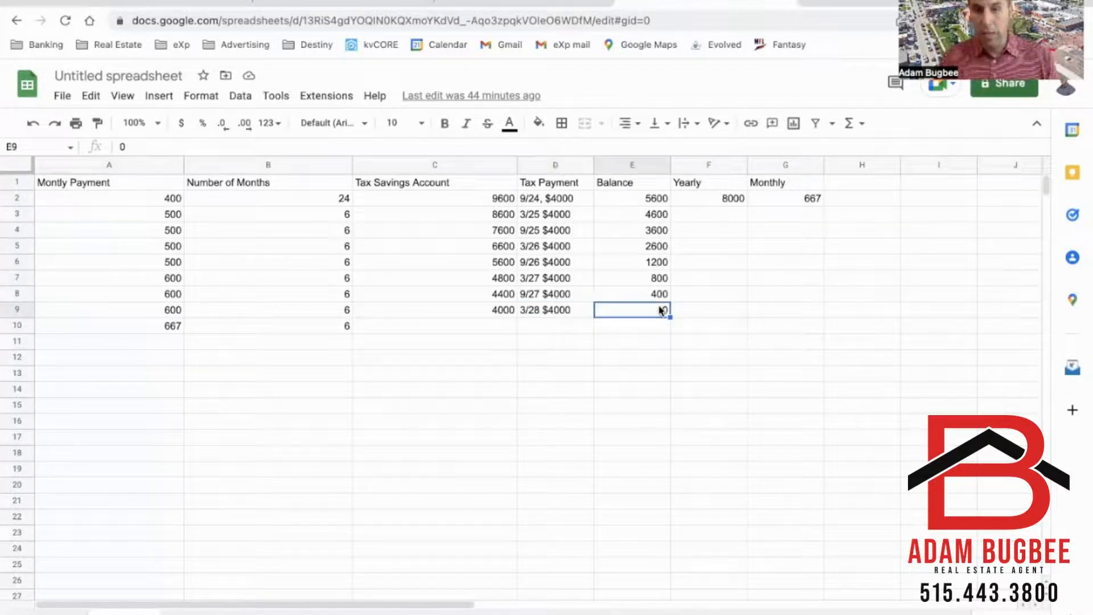
click(109, 325)
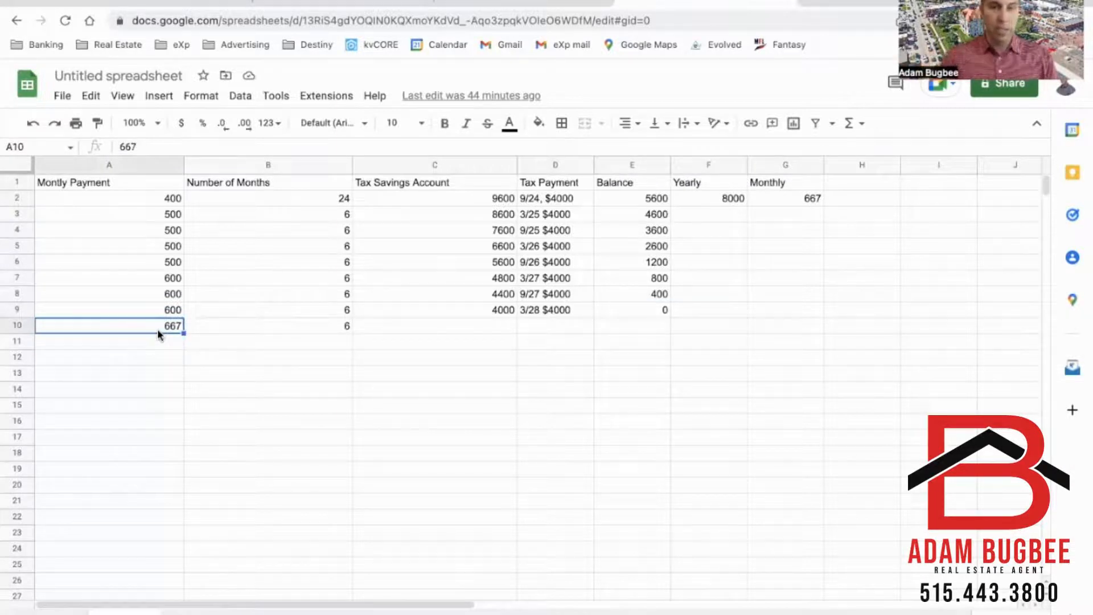
mouse_move(187, 281)
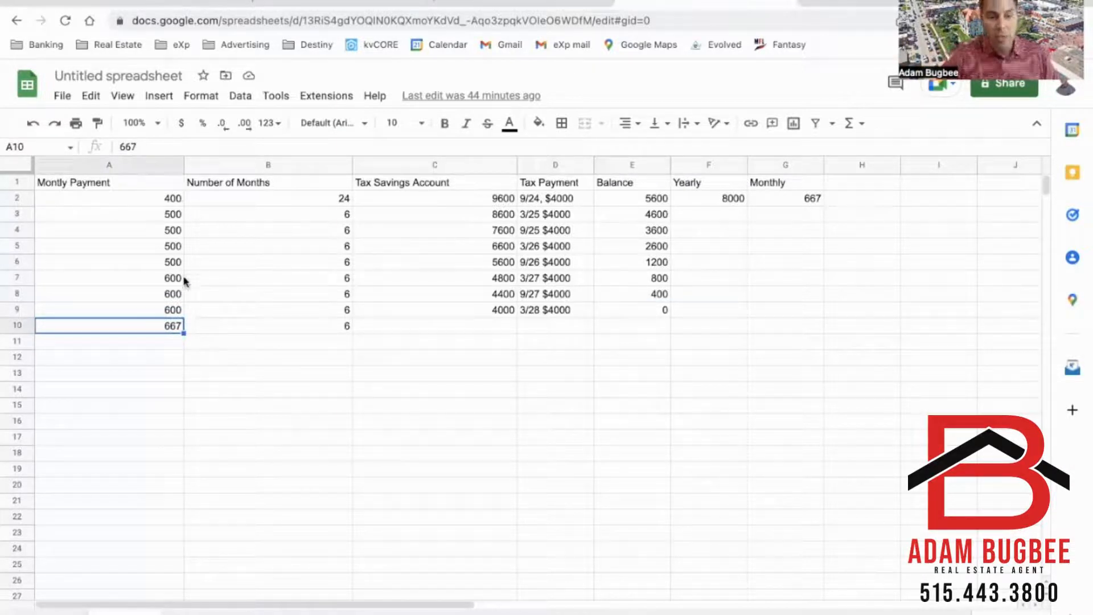